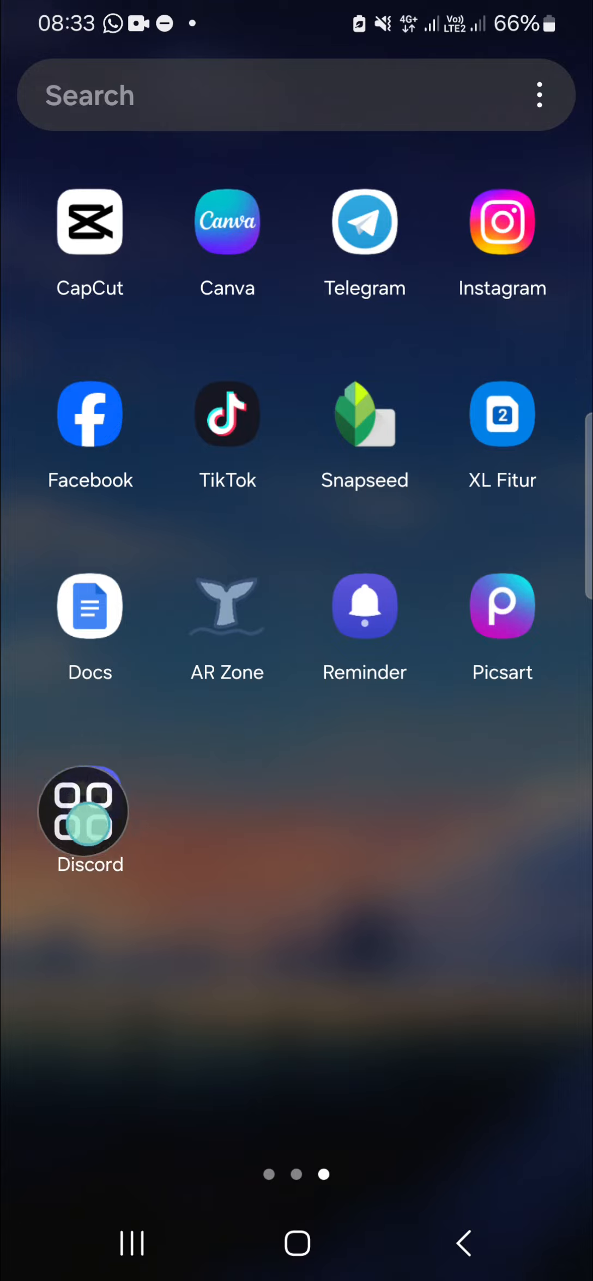
- Launch Discord from the home screen to reach the Messages home
{"action": "left_click", "coordinate": [90, 810]}
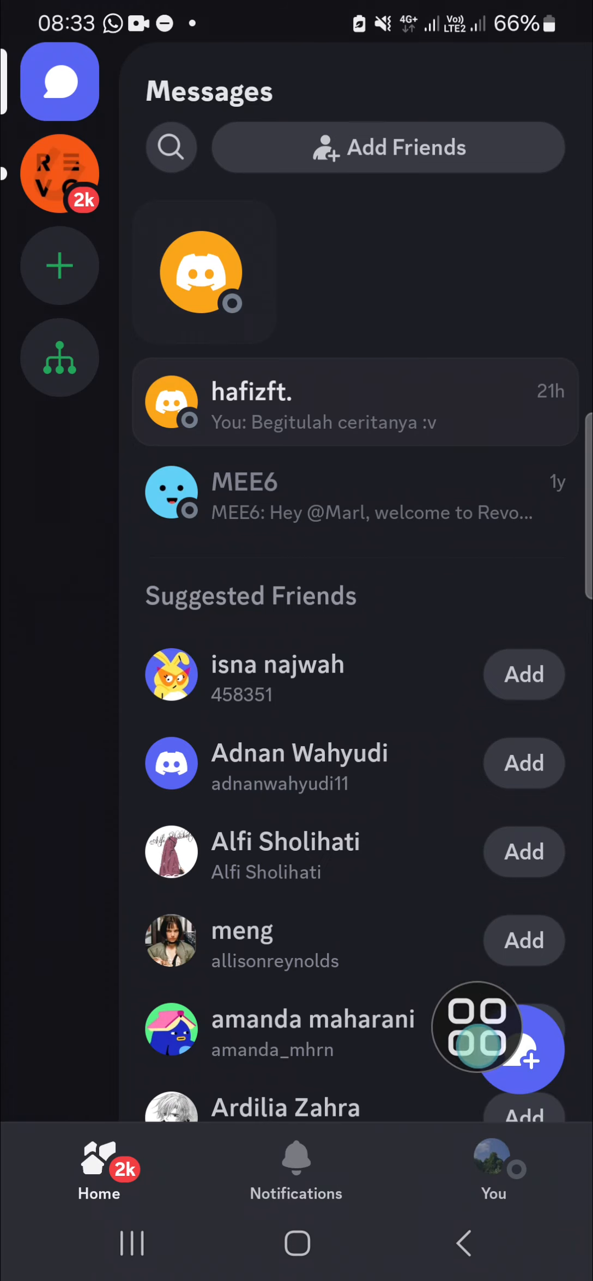
- Reach the account settings list from your own profile via the gear icon
{"action": "left_click", "coordinate": [492, 1170]}
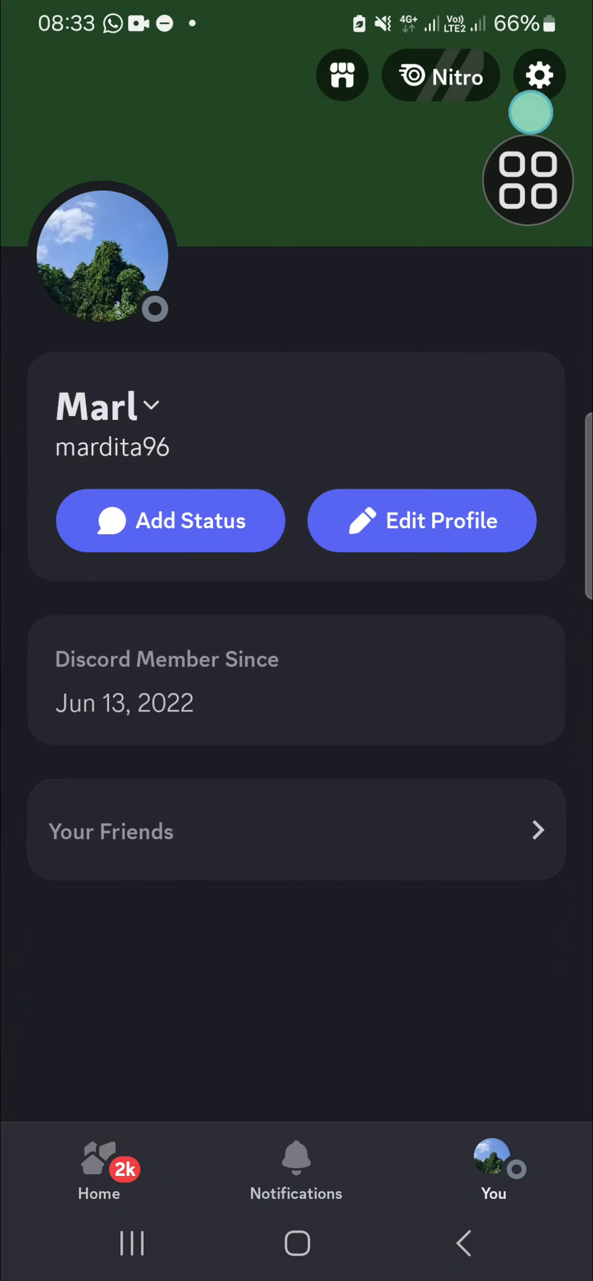
{"action": "left_click", "coordinate": [538, 75]}
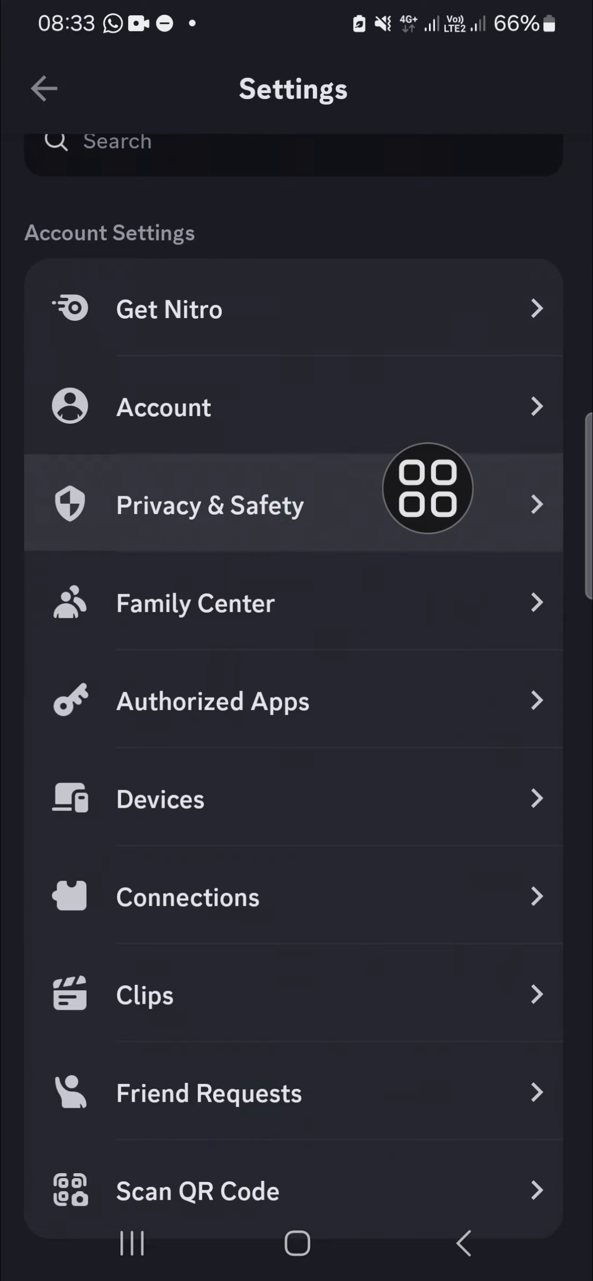
- In Privacy & Safety, reveal Find Your Friends with the Sync Contacts toggle on
{"action": "left_click", "coordinate": [209, 504]}
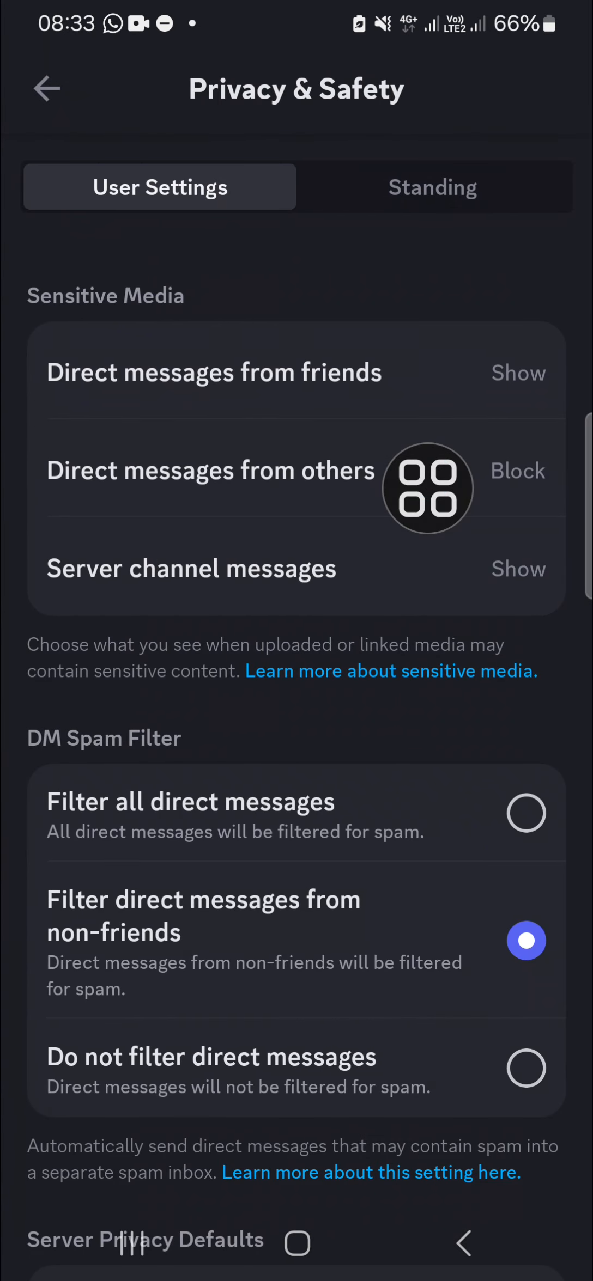
{"action": "scroll", "scroll_direction": "down", "scroll_amount": 3}
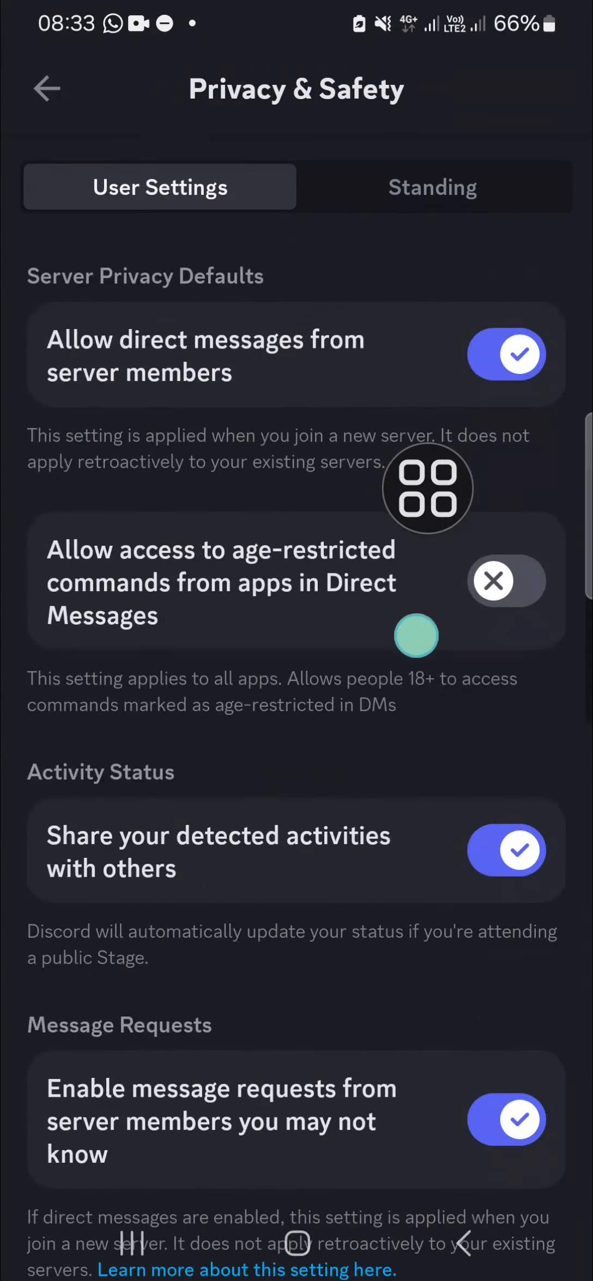
{"action": "scroll", "scroll_direction": "down", "scroll_amount": 3}
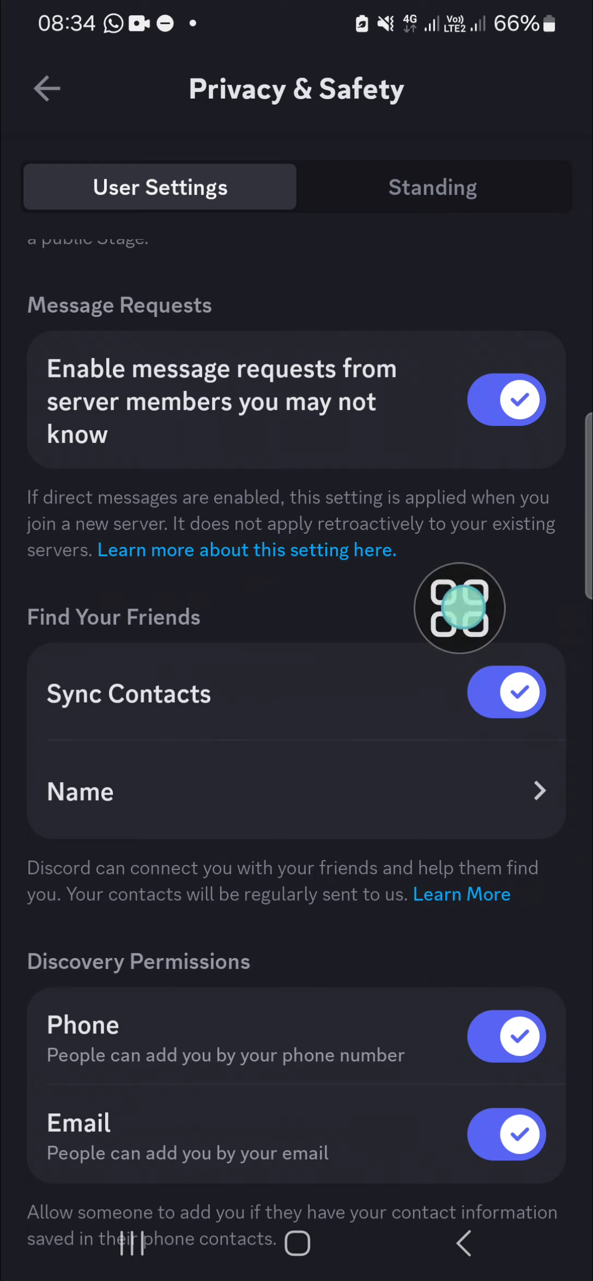
{"action": "mouse_move", "coordinate": [146, 671]}
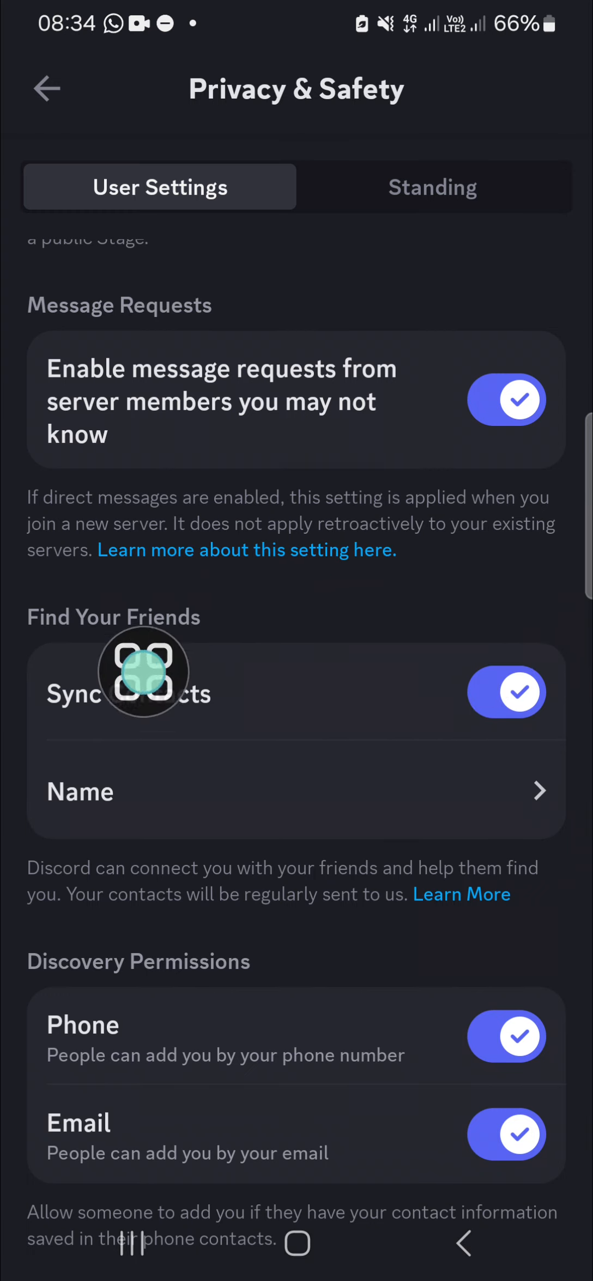